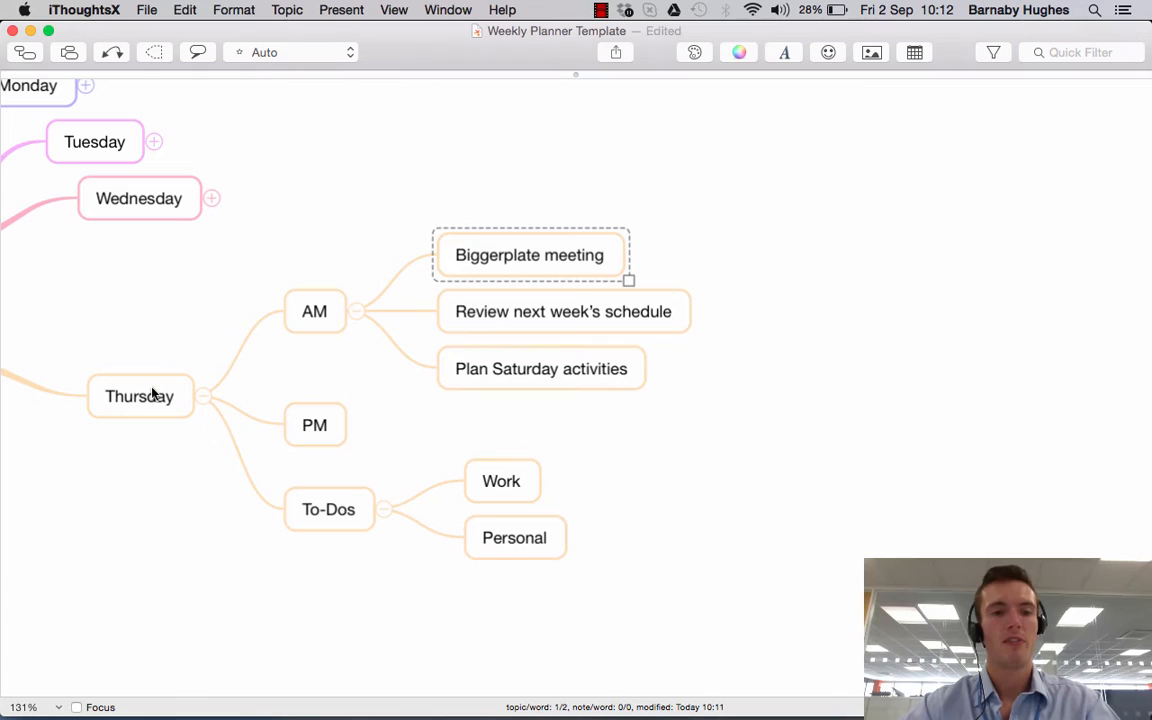
{"action": "mouse_move", "coordinate": [315, 322]}
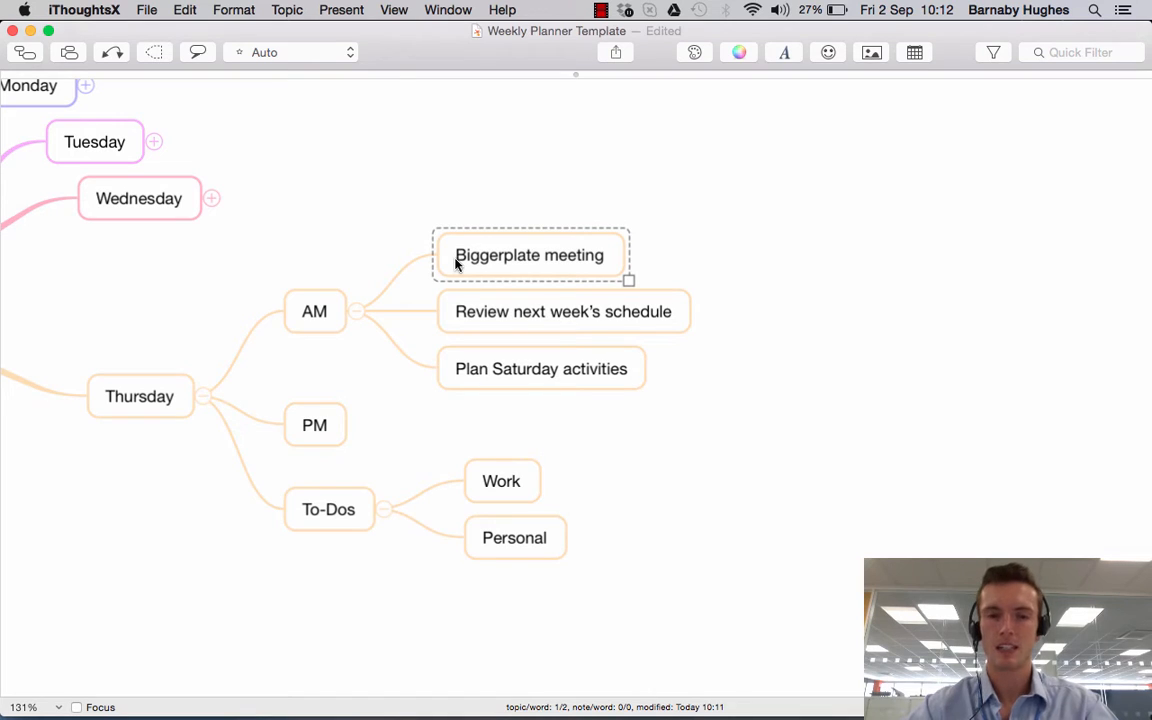
{"action": "mouse_move", "coordinate": [451, 322]}
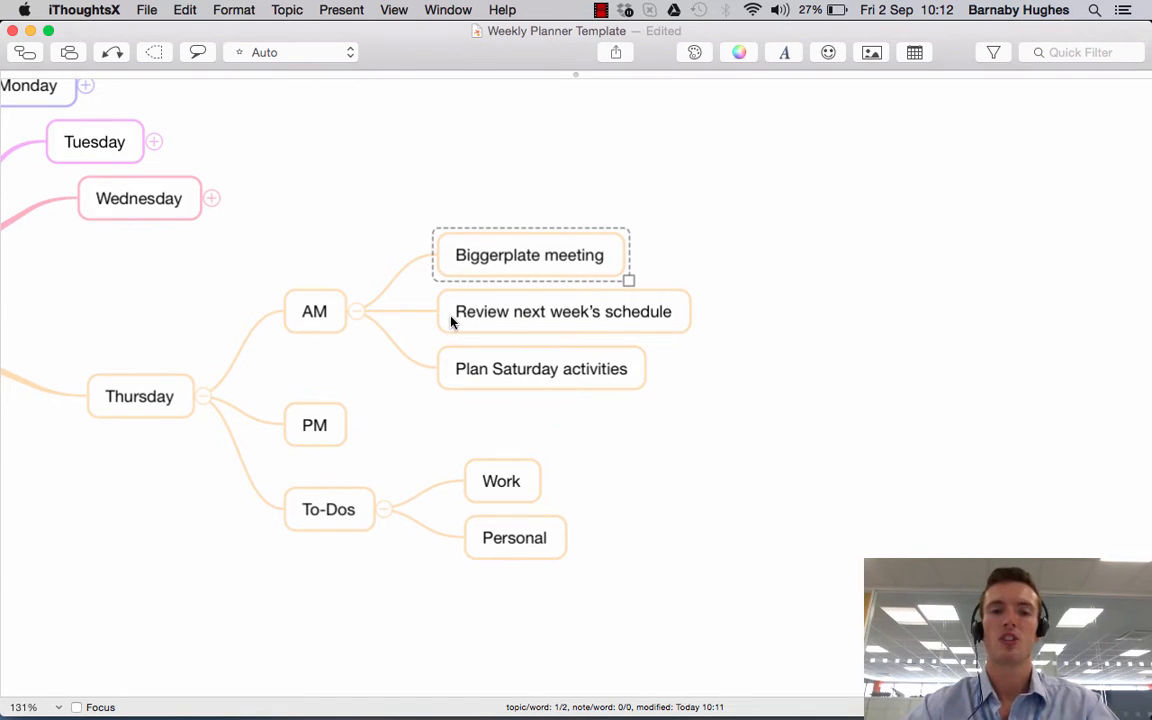
{"action": "mouse_move", "coordinate": [456, 373]}
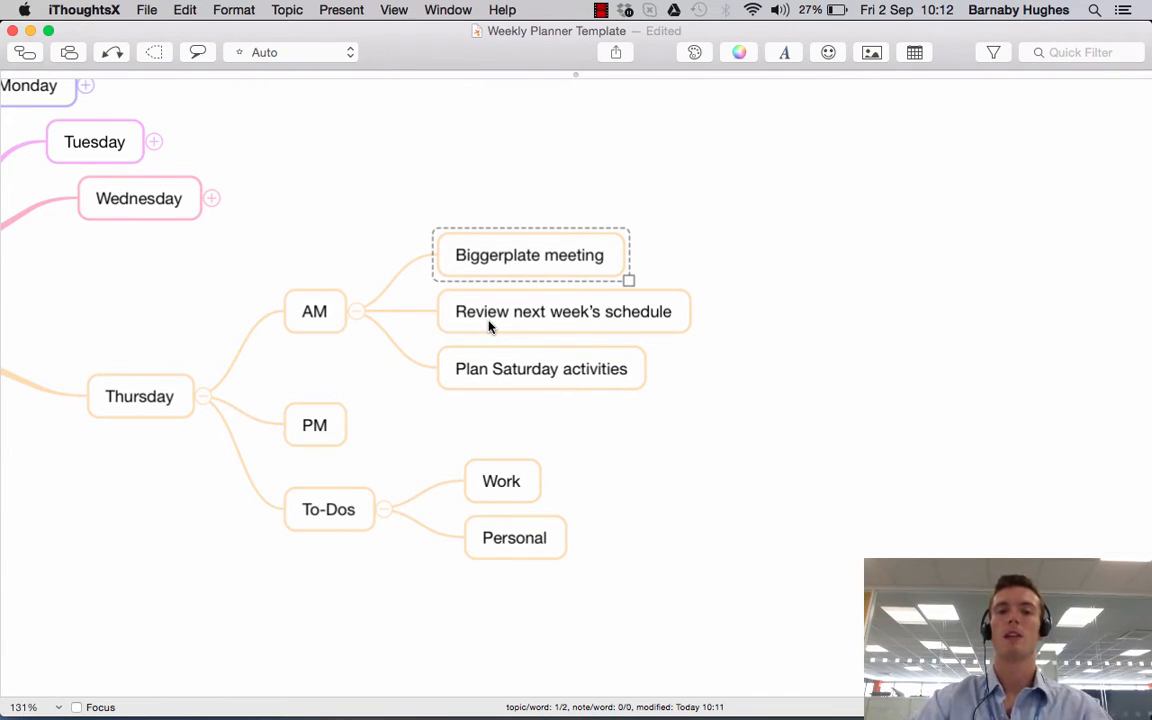
{"action": "mouse_move", "coordinate": [605, 257]}
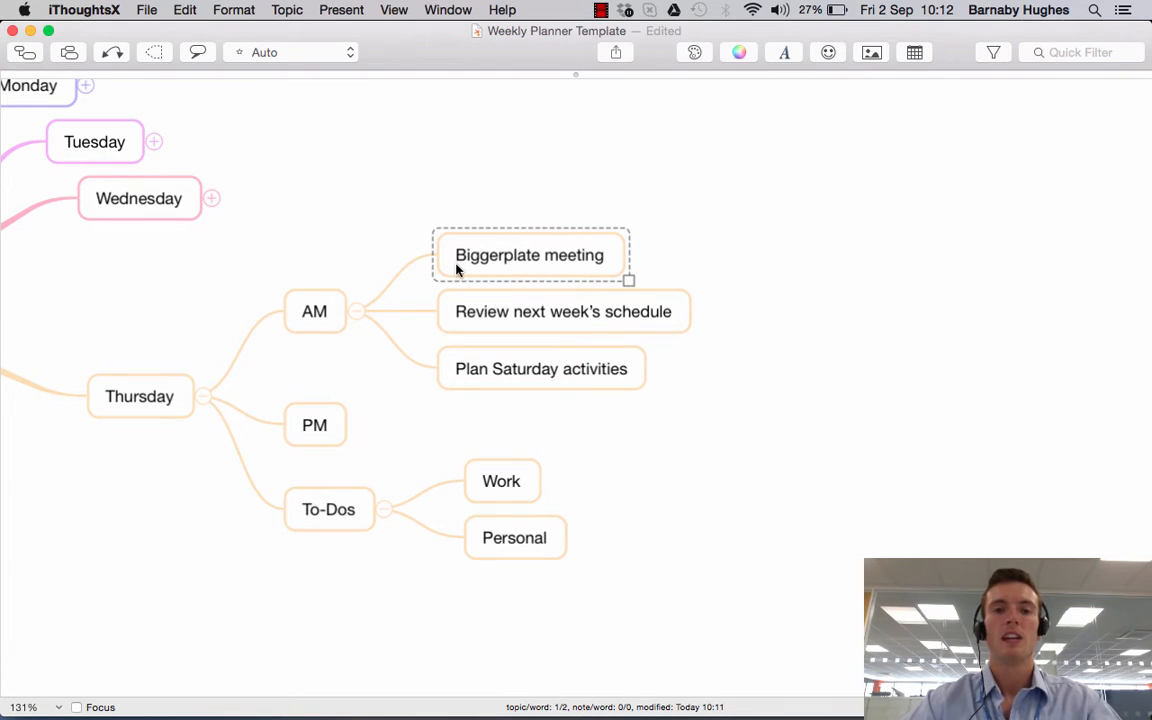
{"action": "mouse_move", "coordinate": [538, 270]}
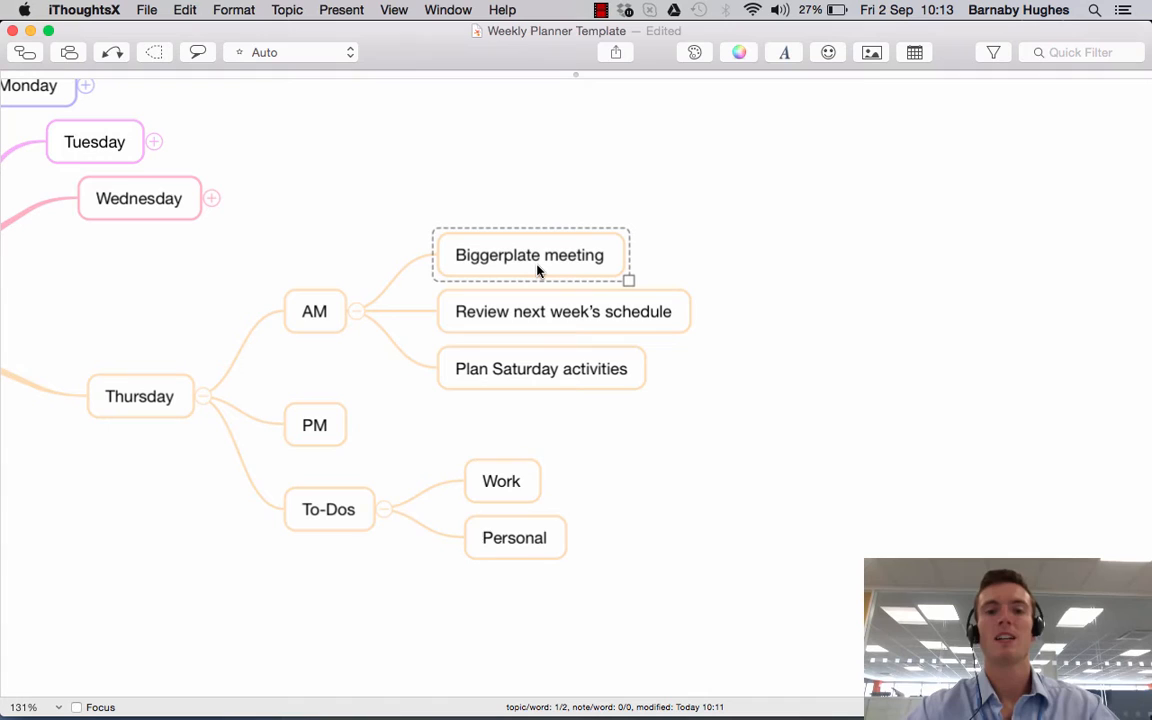
{"action": "right_click", "coordinate": [530, 254]}
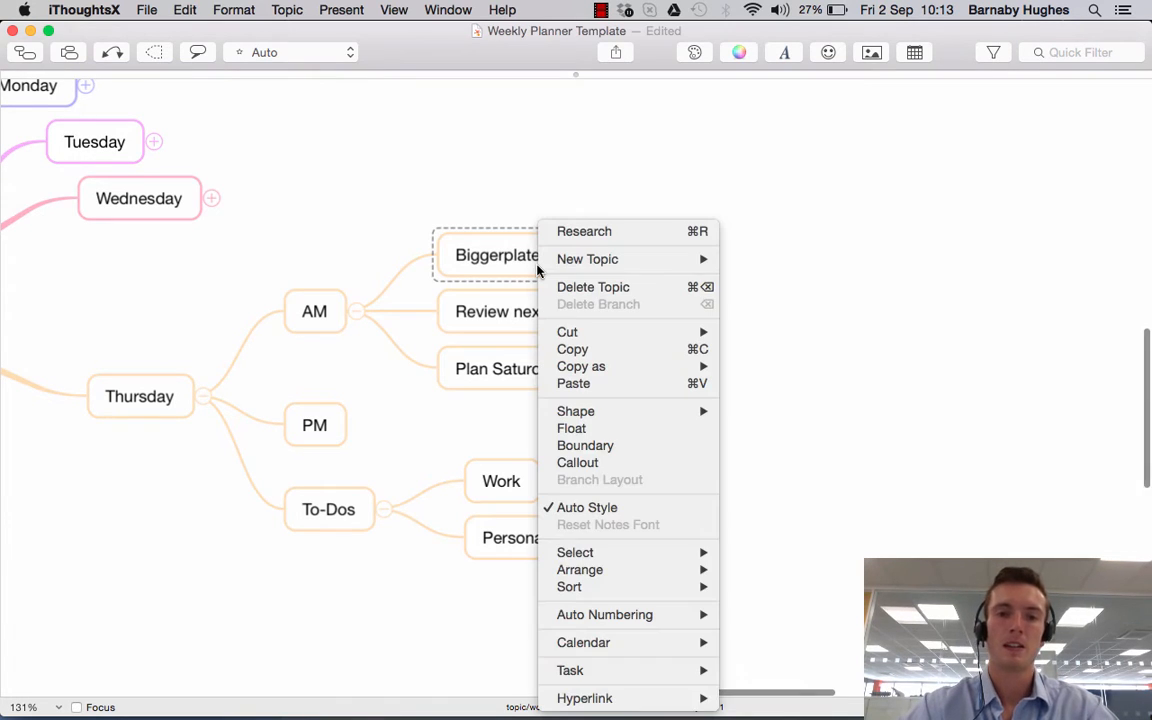
{"action": "mouse_move", "coordinate": [620, 490]}
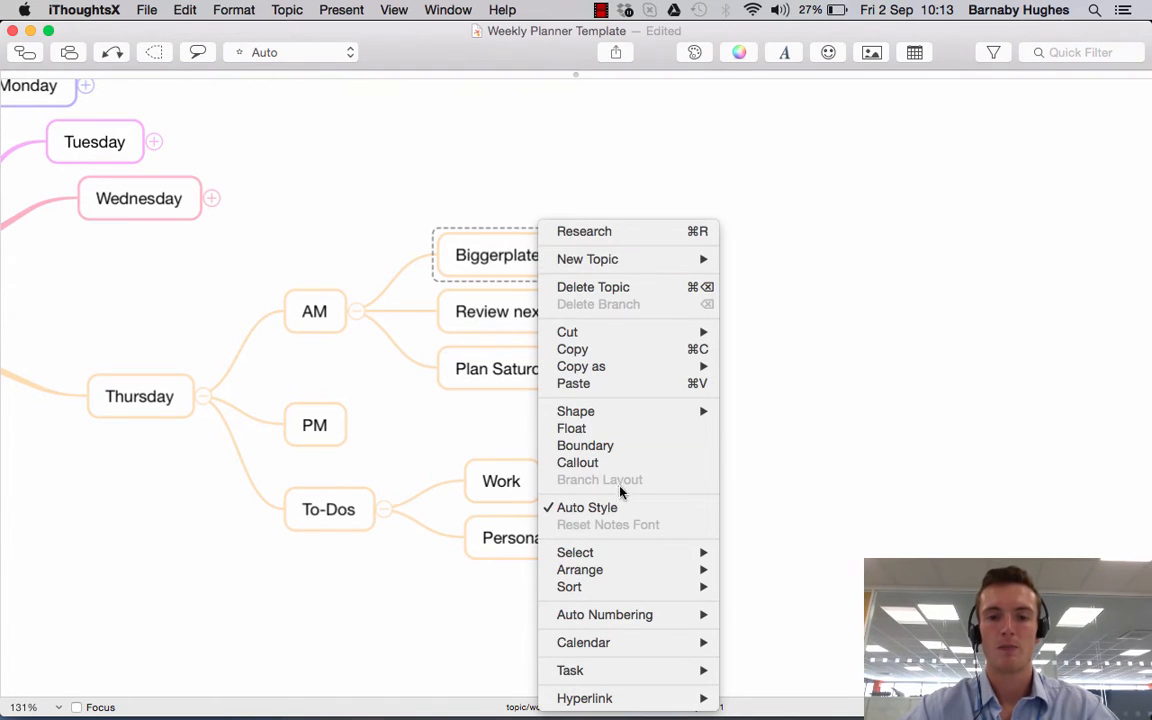
{"action": "mouse_move", "coordinate": [584, 698]}
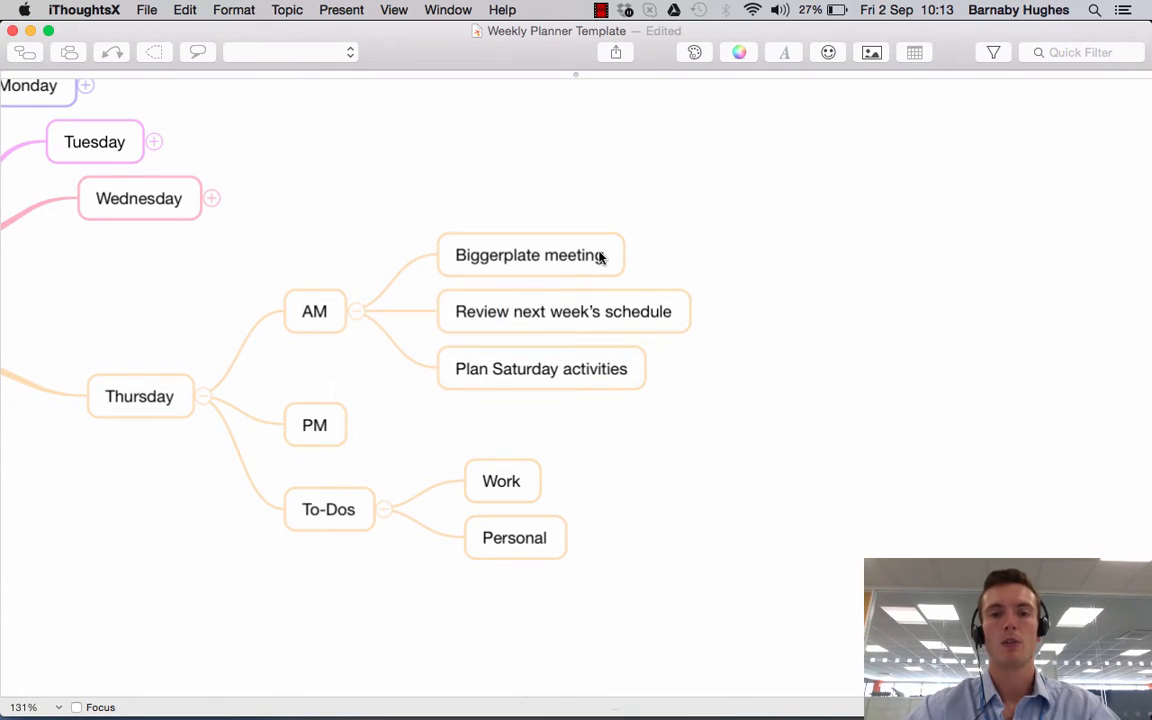
{"action": "left_click", "coordinate": [530, 255]}
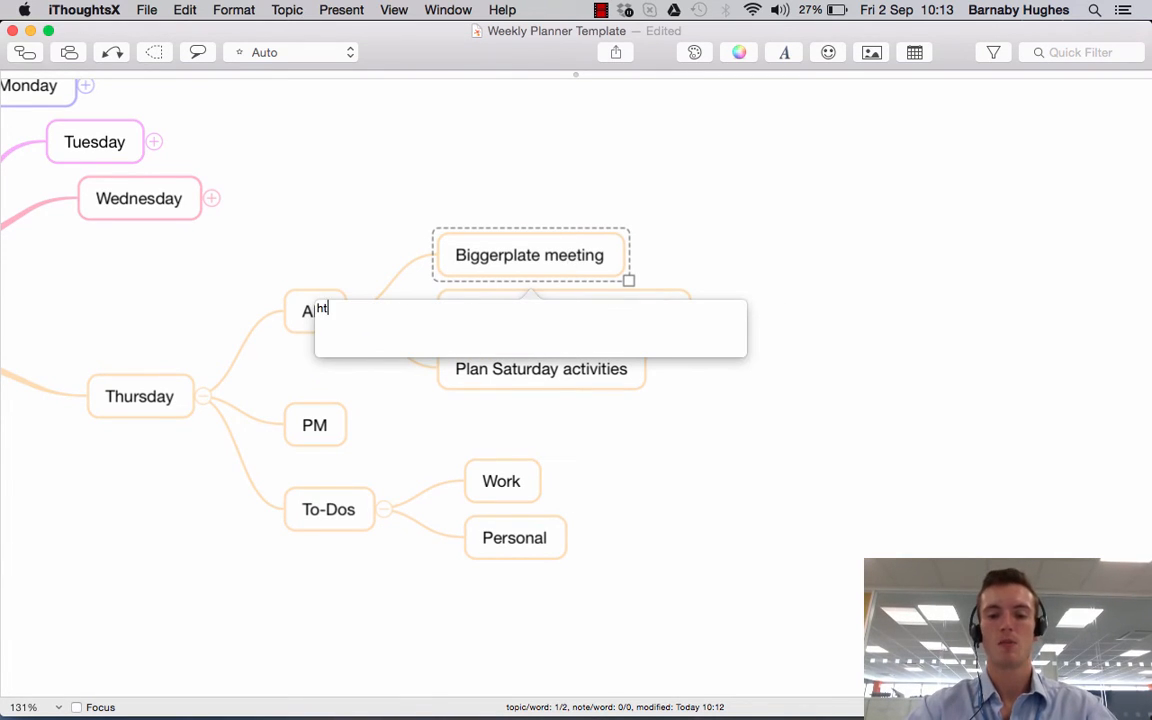
{"action": "type", "text": "http://b"}
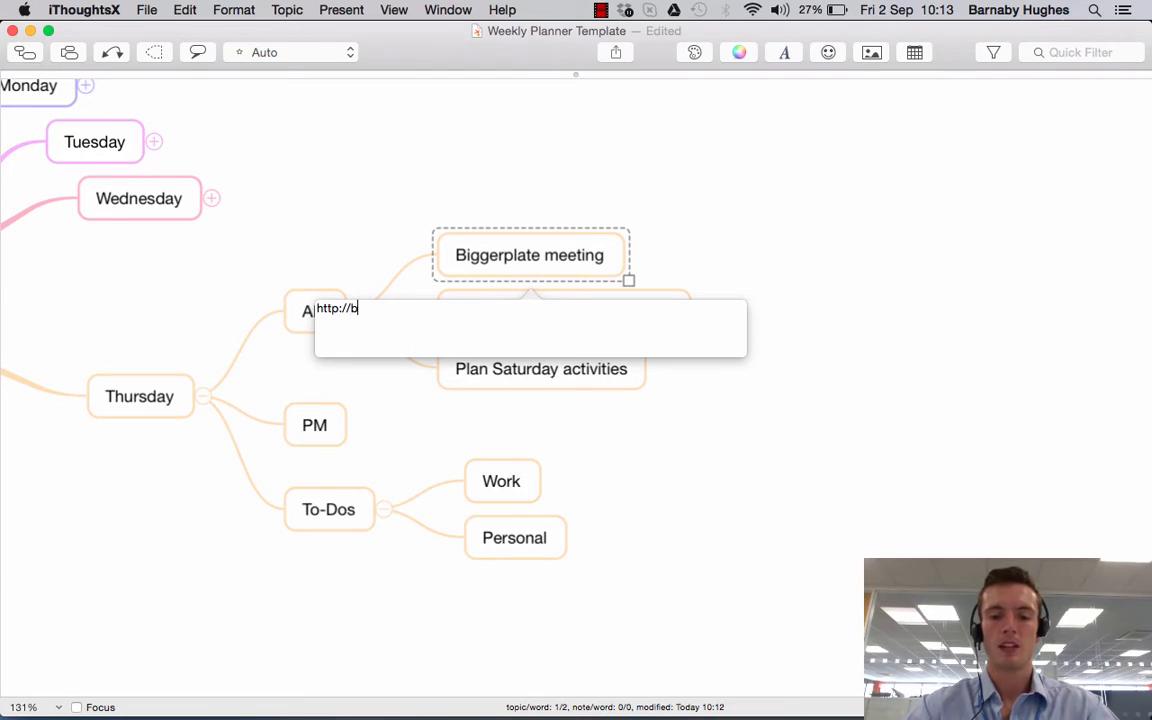
{"action": "type", "text": "iggerplat"}
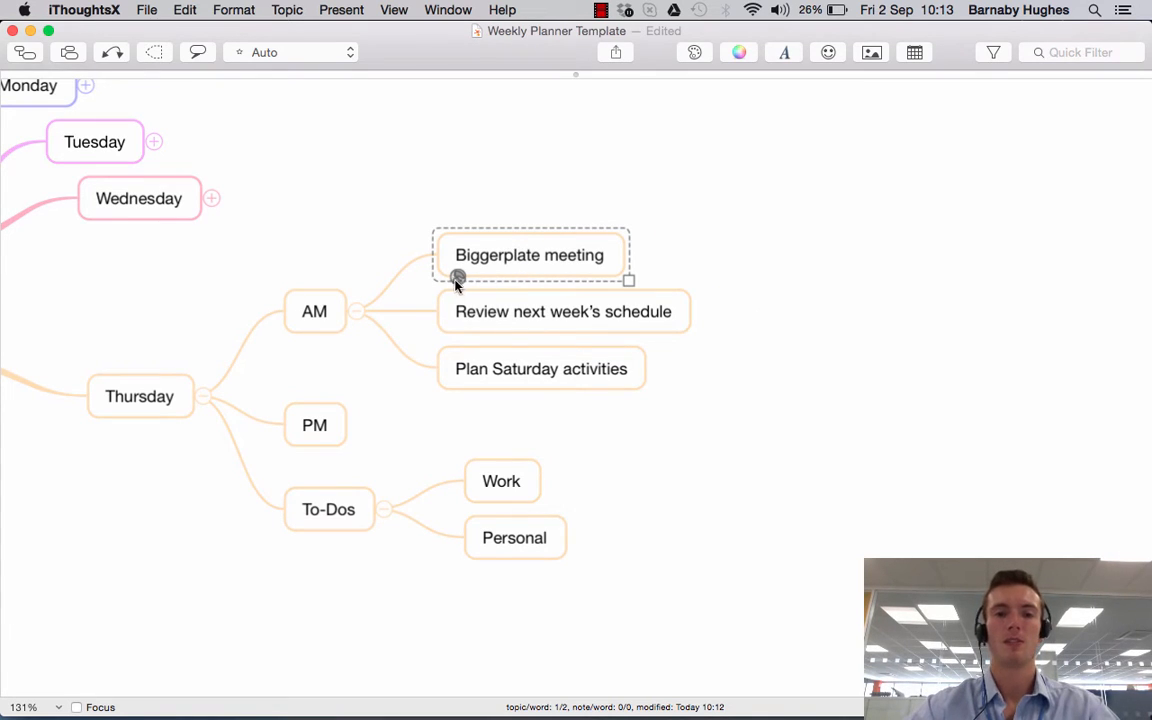
{"action": "mouse_move", "coordinate": [458, 278]}
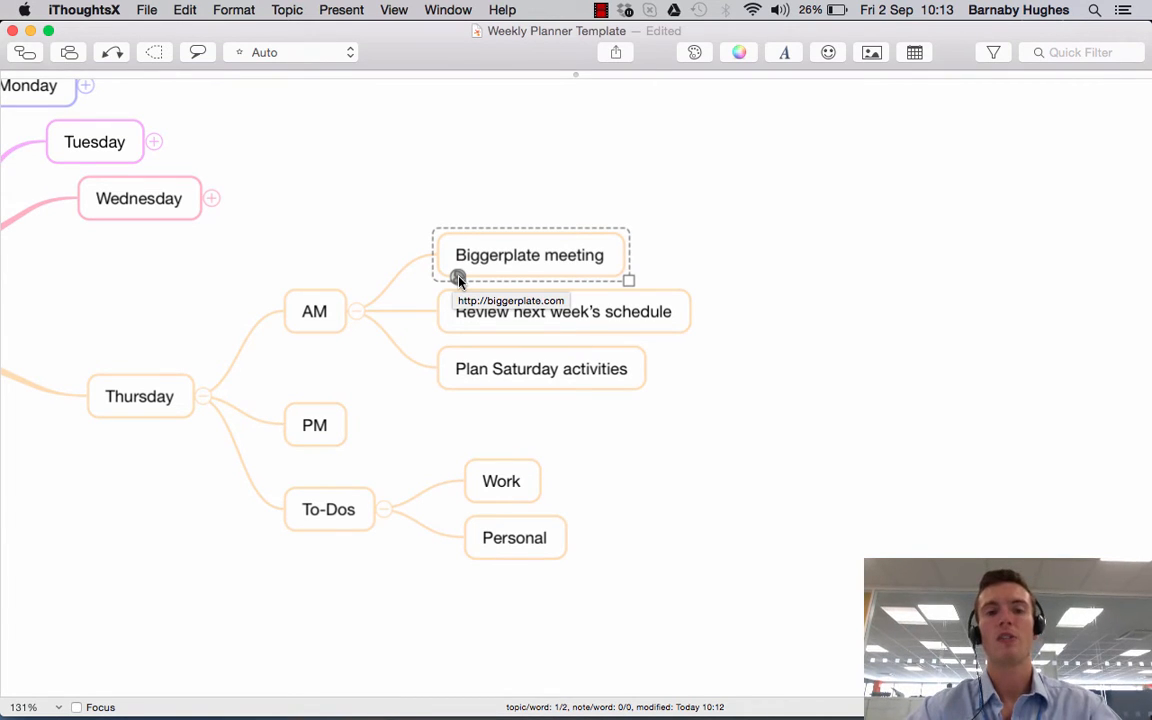
{"action": "left_click", "coordinate": [510, 300]}
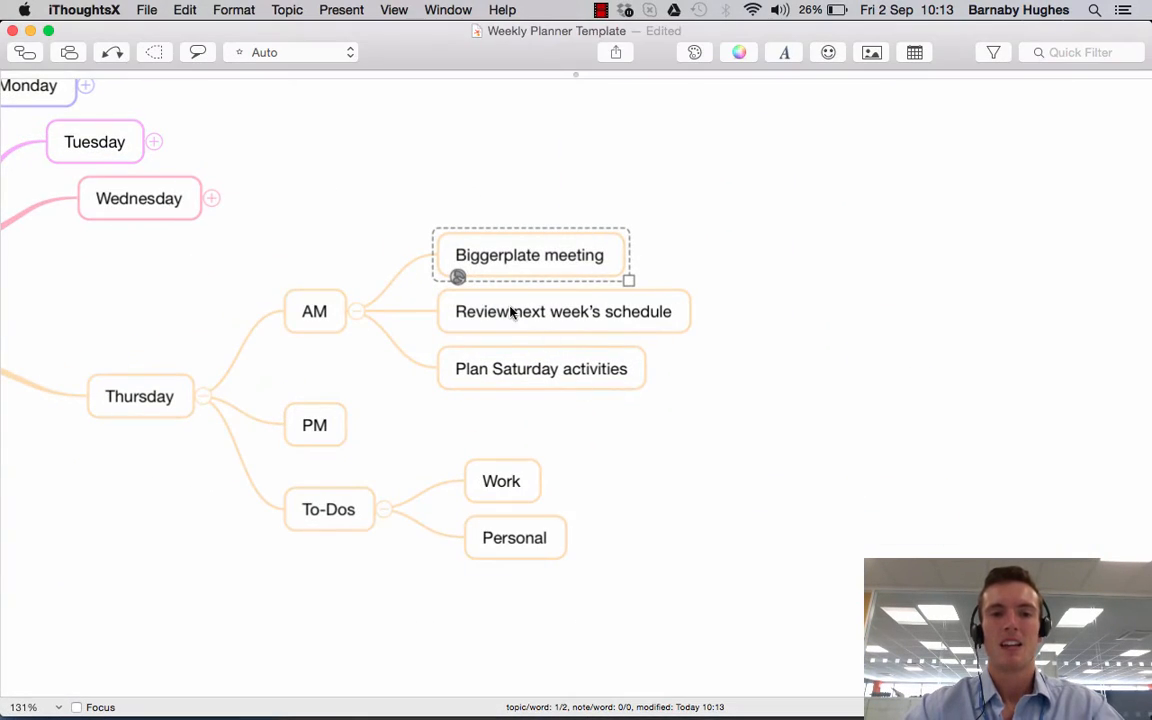
Select the Review next week's schedule task.
{"action": "left_click", "coordinate": [563, 311]}
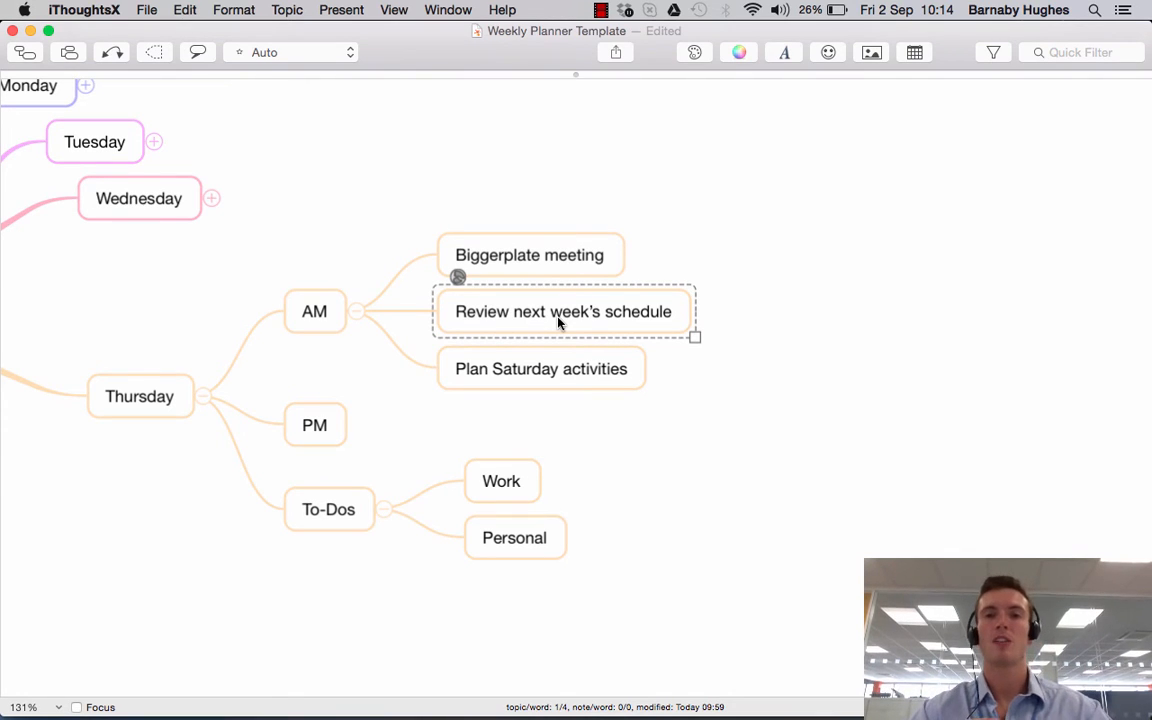
{"action": "mouse_move", "coordinate": [510, 322]}
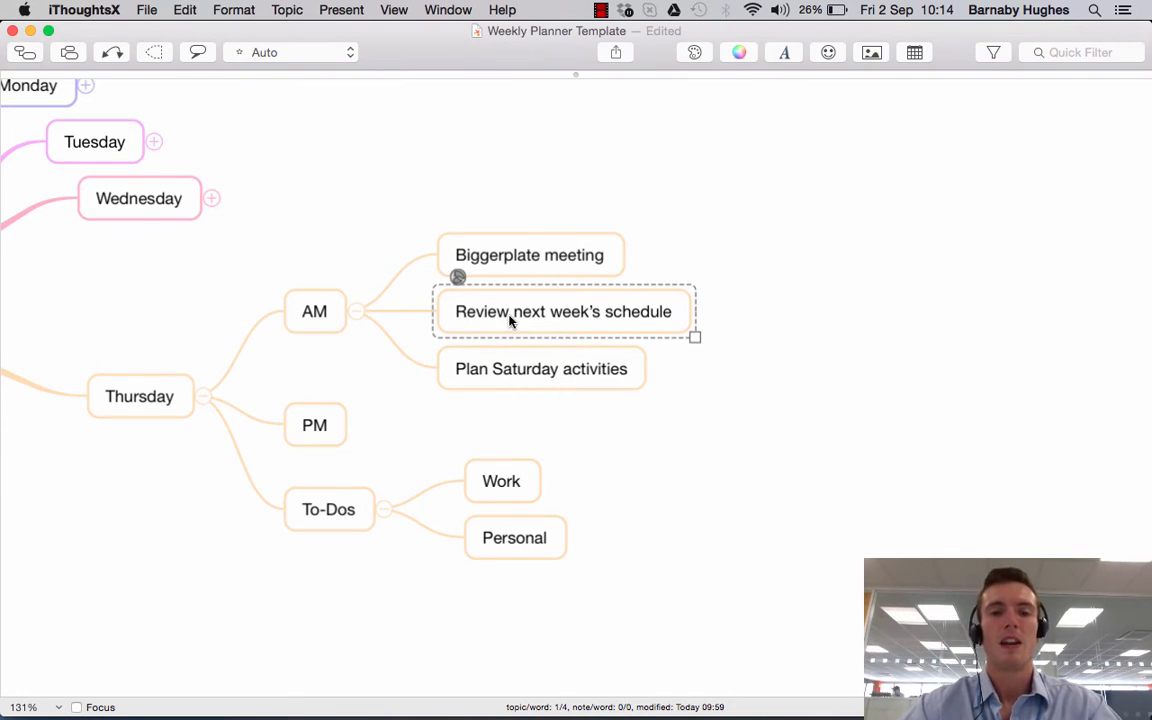
{"action": "mouse_move", "coordinate": [426, 443]}
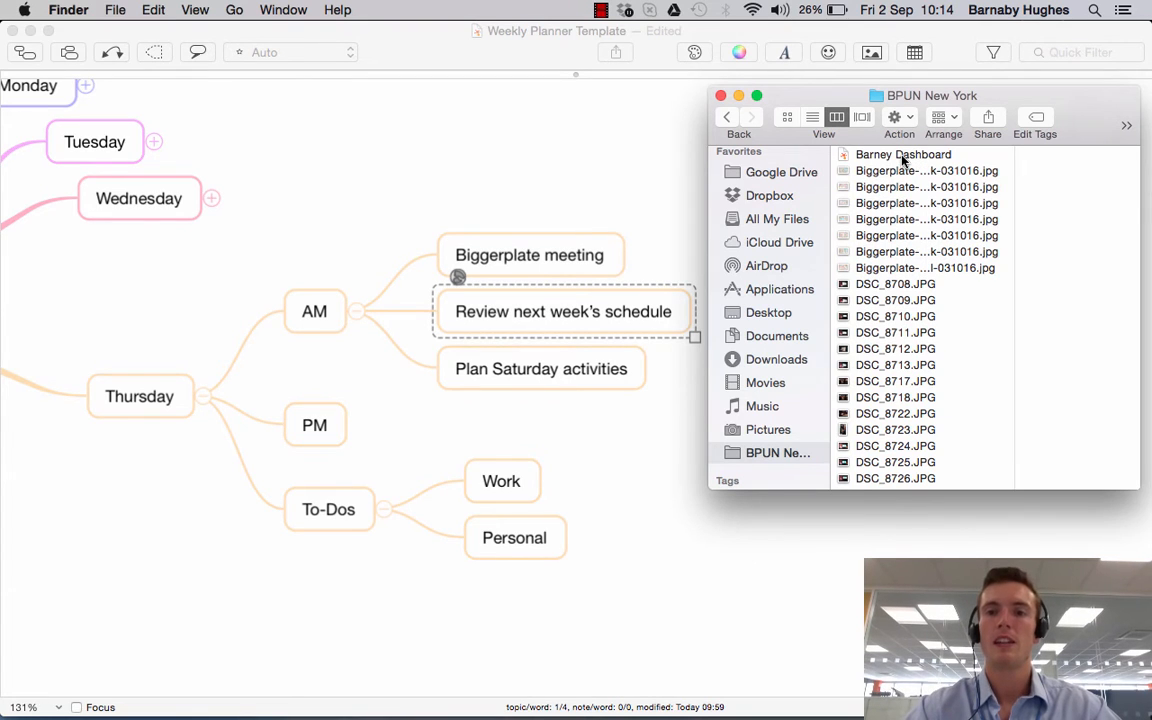
Select the Barney Dashboard file in Finder and bring up its actions.
{"action": "left_click", "coordinate": [903, 154]}
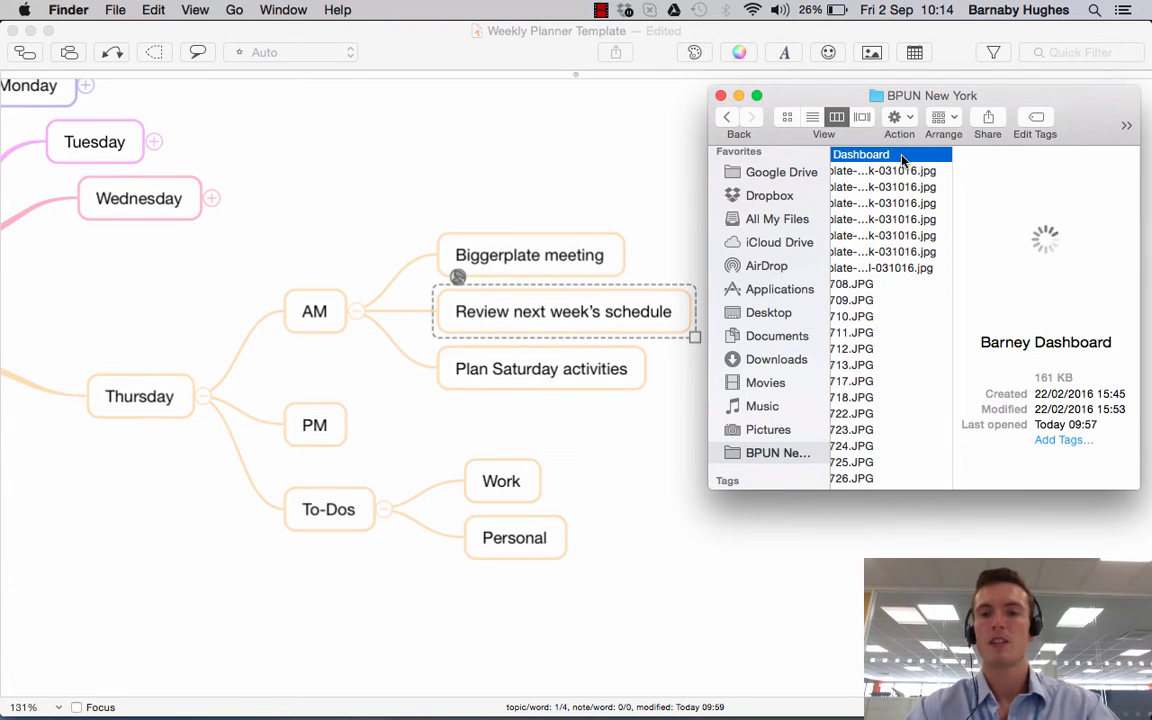
{"action": "right_click", "coordinate": [861, 154]}
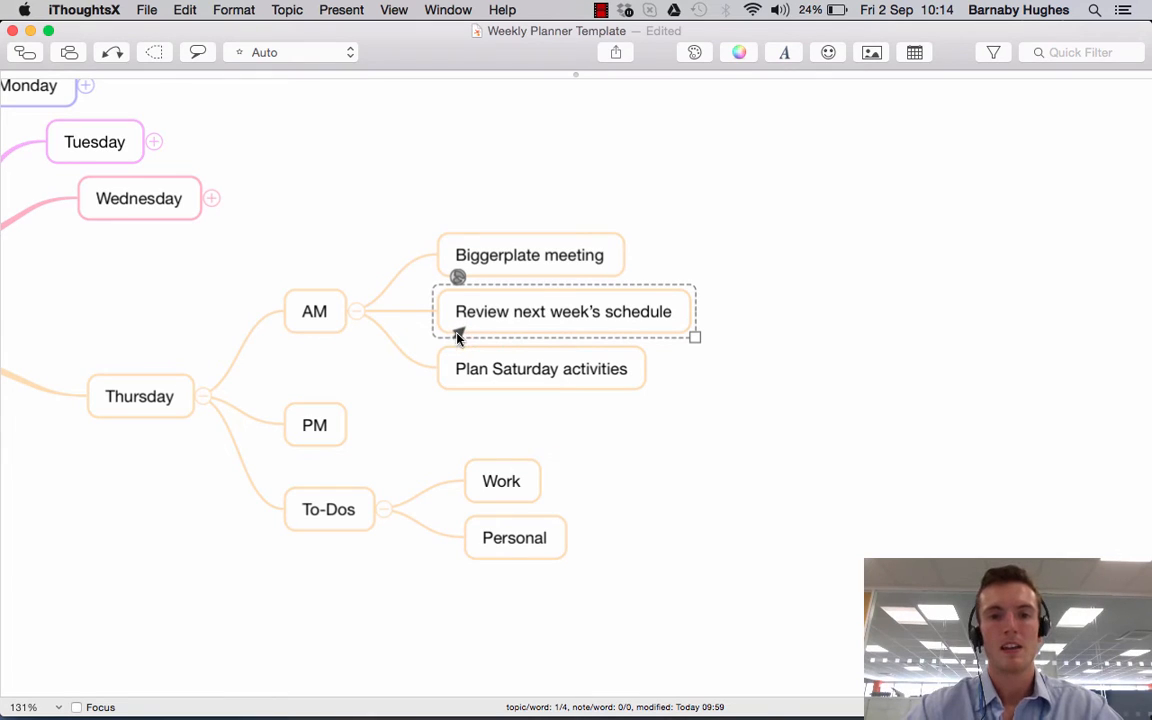
{"action": "mouse_move", "coordinate": [458, 335]}
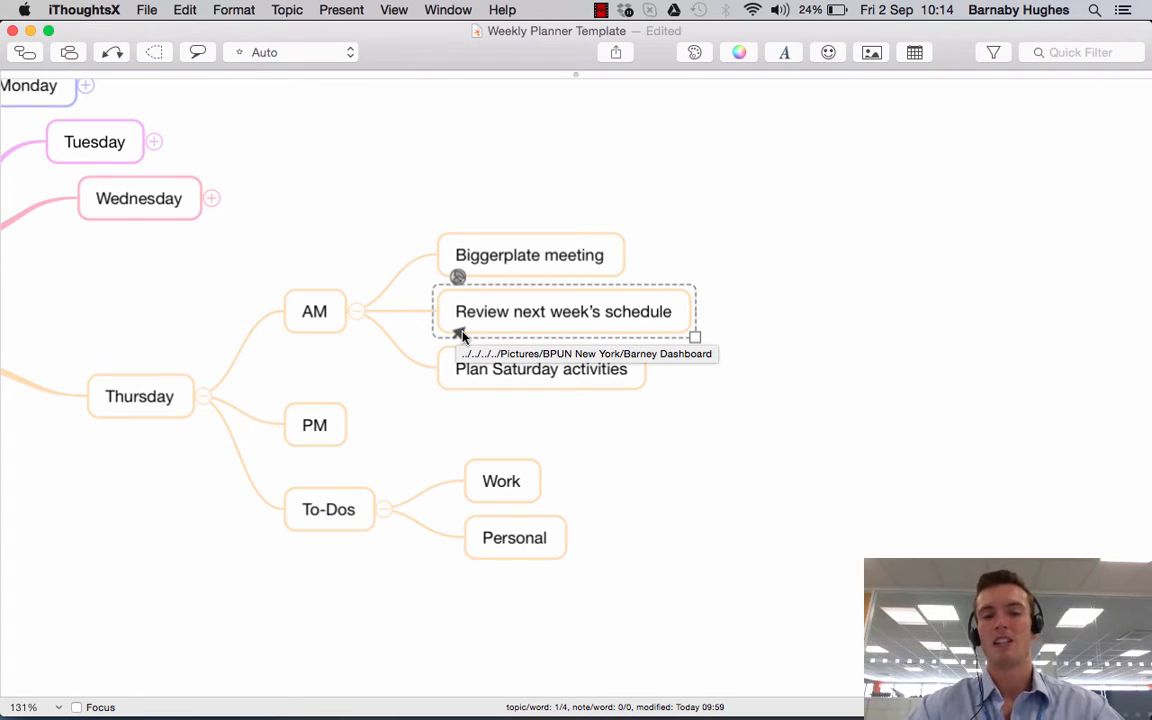
{"action": "mouse_move", "coordinate": [728, 325]}
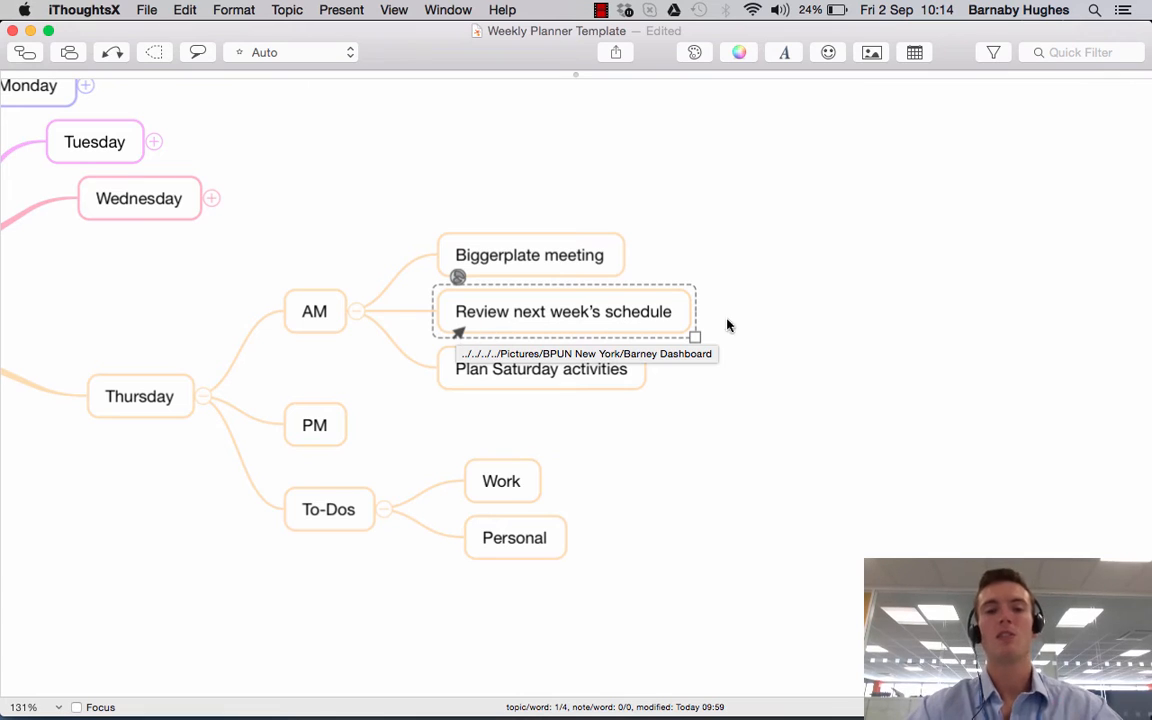
{"action": "mouse_move", "coordinate": [770, 328]}
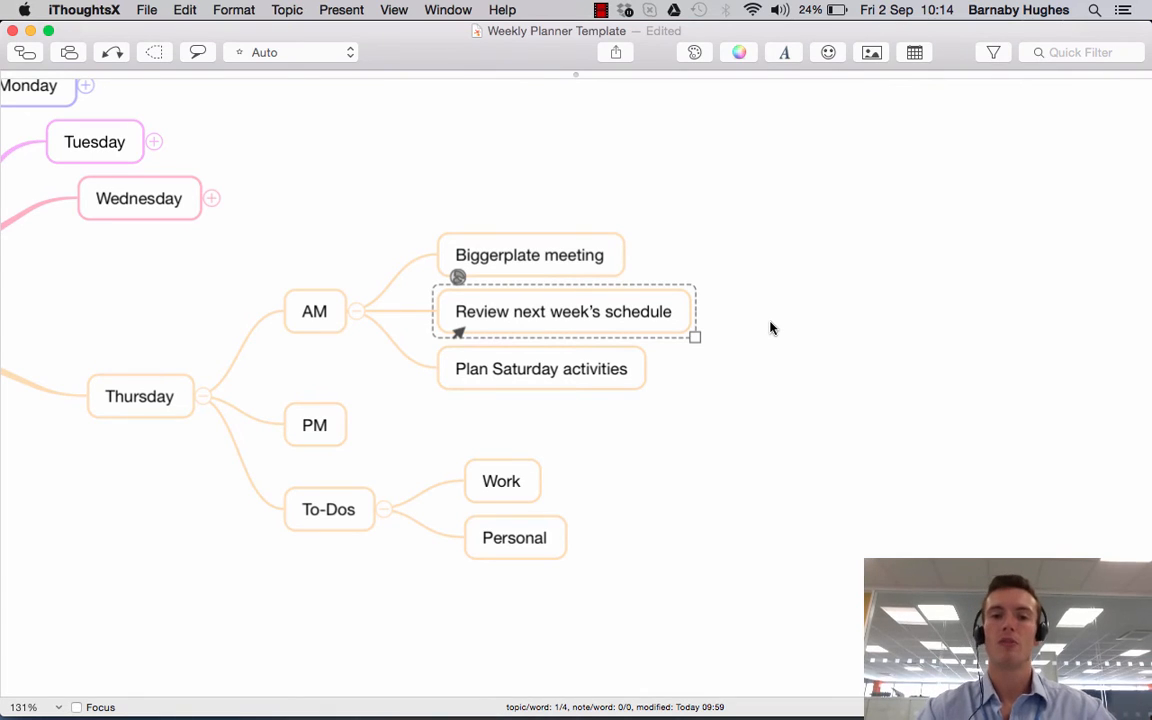
{"action": "mouse_move", "coordinate": [738, 327]}
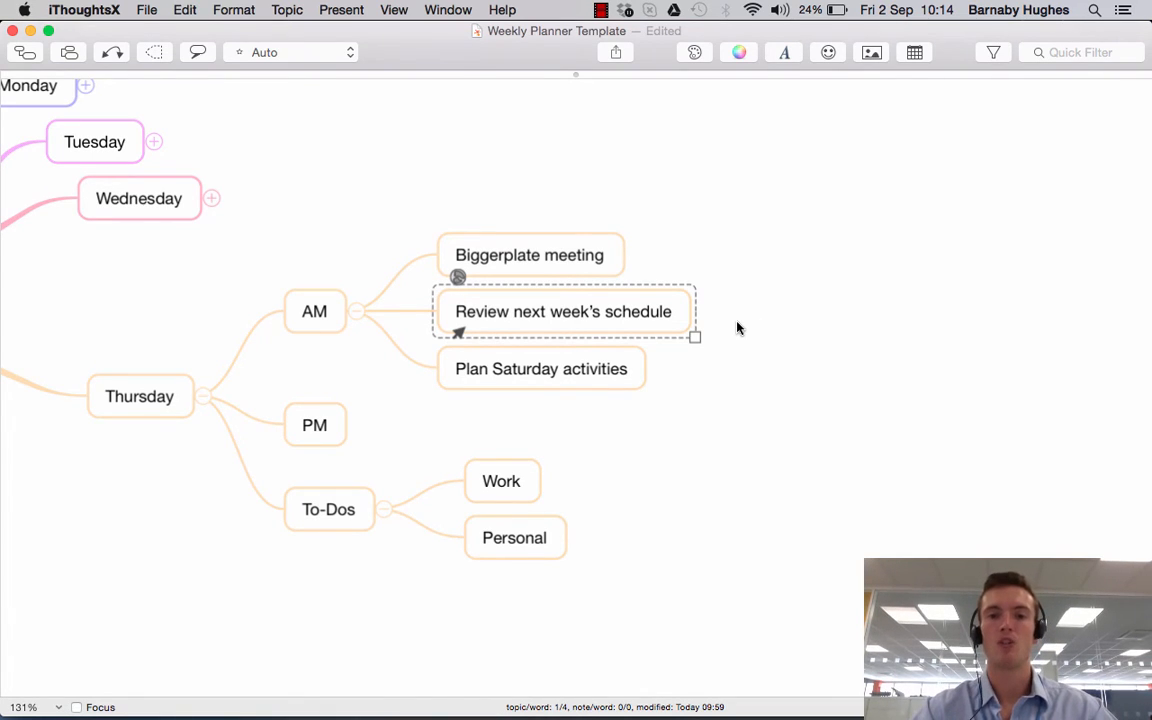
{"action": "mouse_move", "coordinate": [458, 335]}
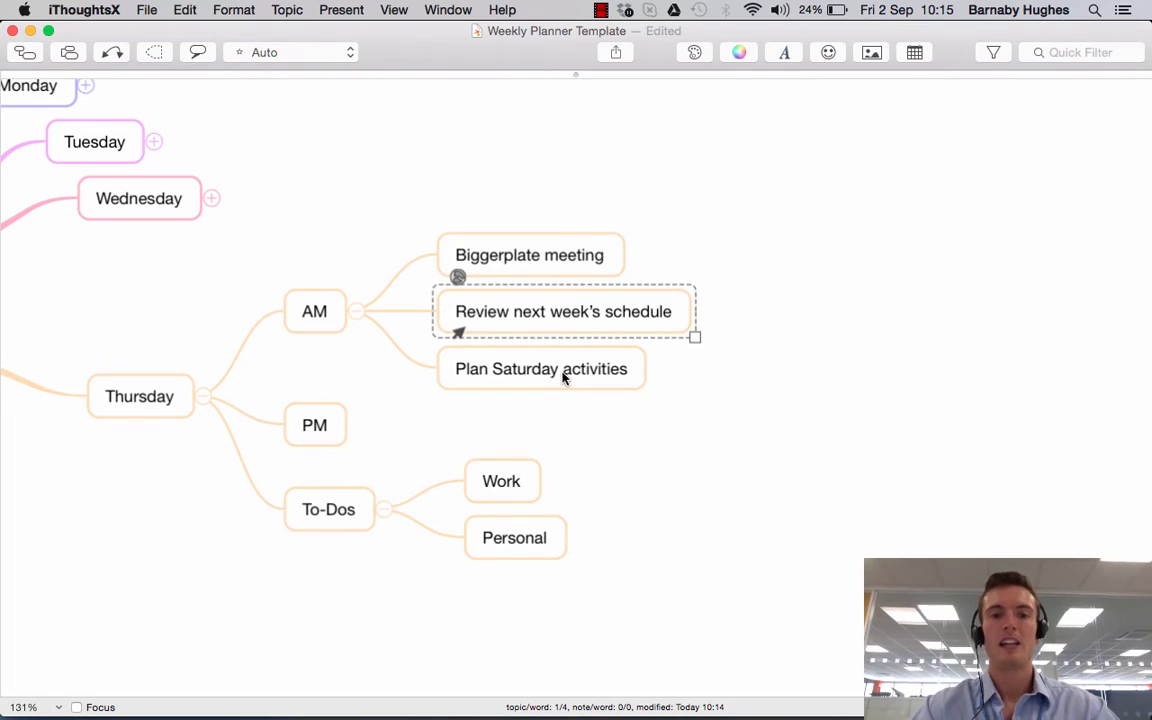
Select the Plan Saturday activities task.
{"action": "left_click", "coordinate": [541, 368]}
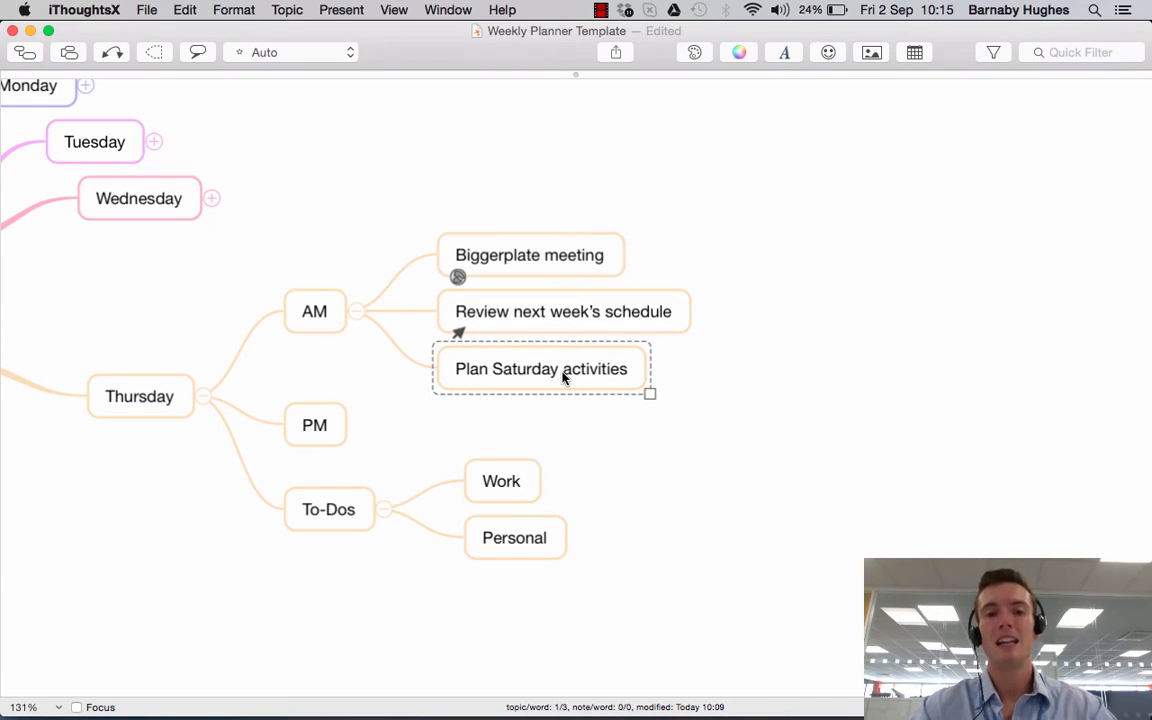
{"action": "mouse_move", "coordinate": [475, 378]}
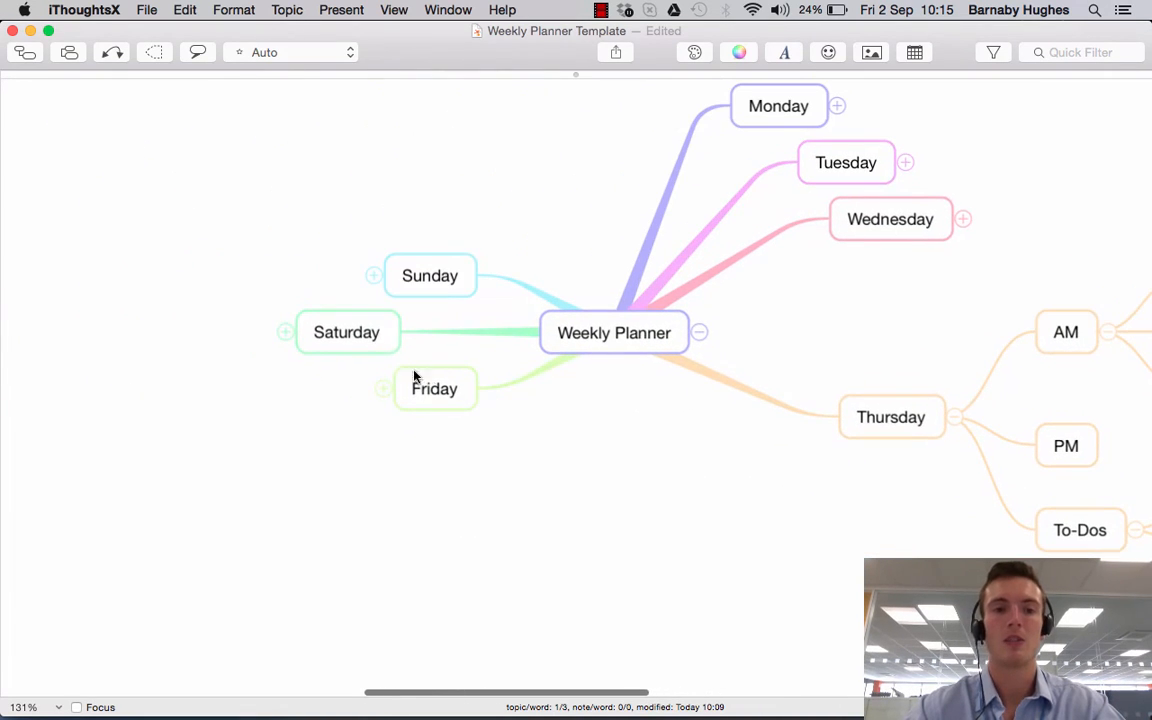
Select the Saturday topic and bring up its actions to copy it as a link.
{"action": "left_click", "coordinate": [346, 332]}
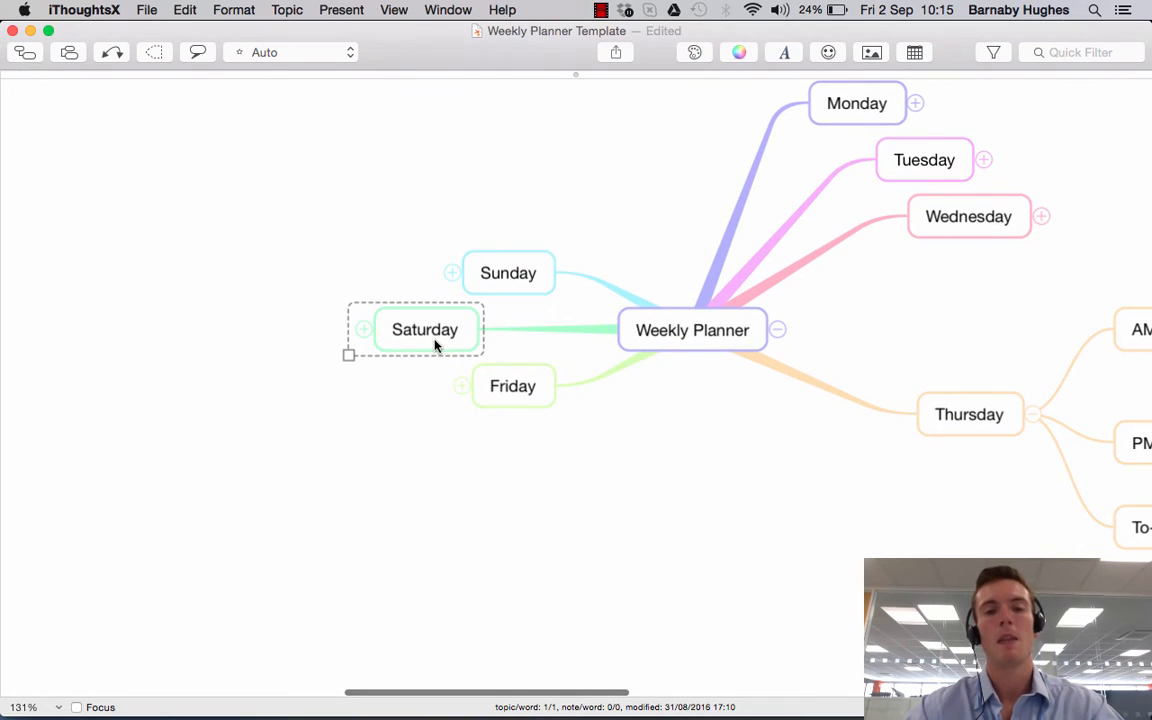
{"action": "right_click", "coordinate": [424, 329]}
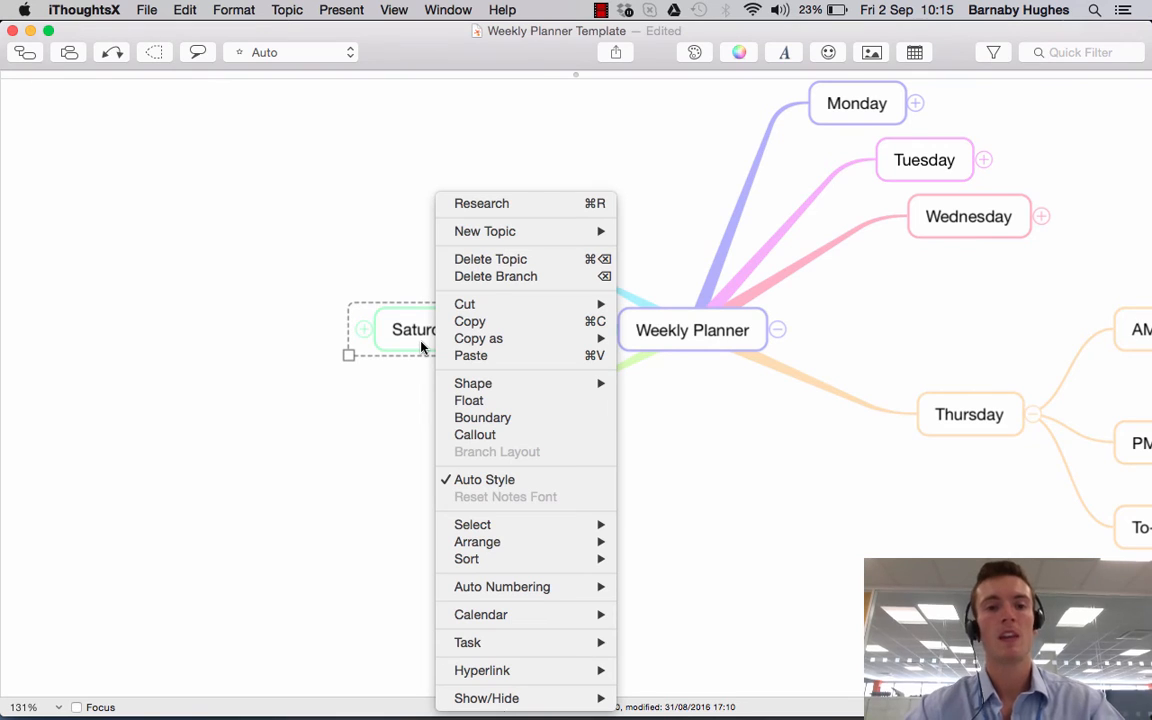
{"action": "mouse_move", "coordinate": [478, 338]}
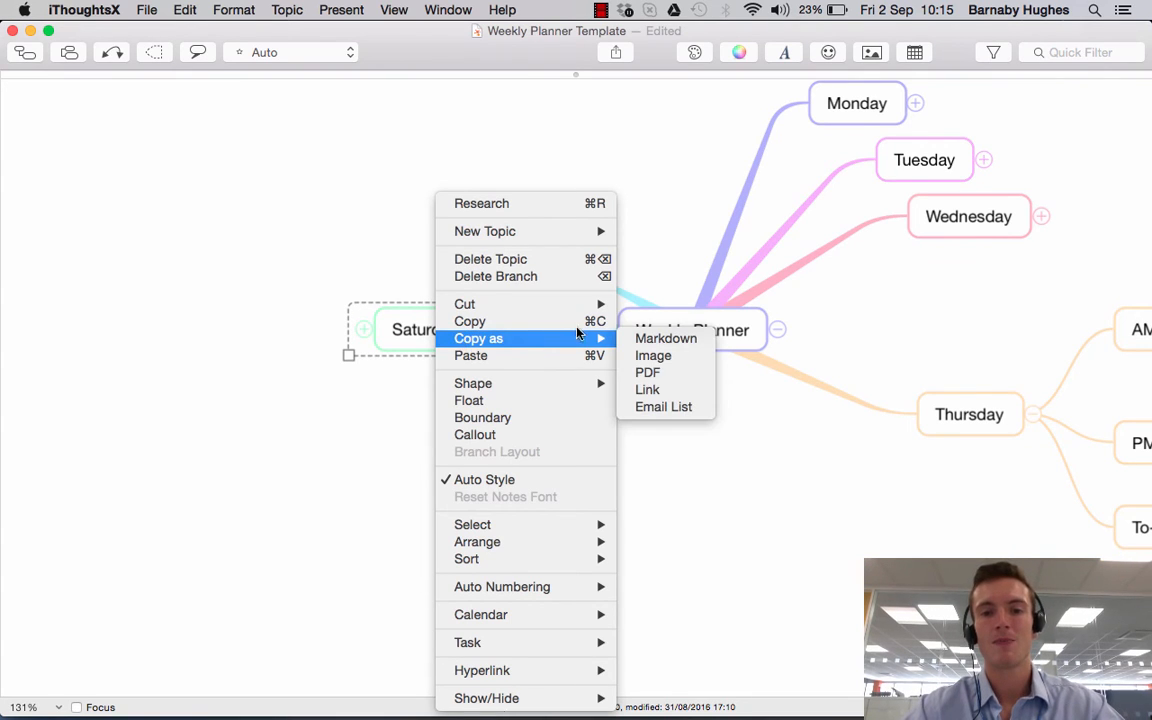
{"action": "mouse_move", "coordinate": [647, 389]}
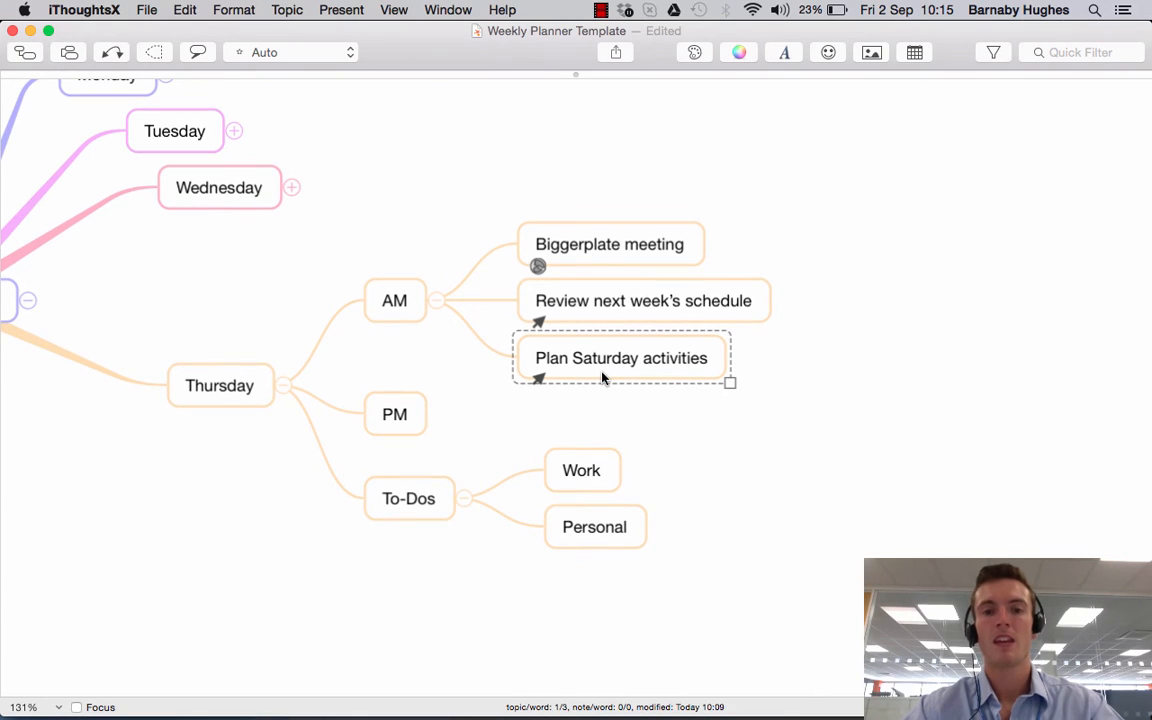
{"action": "mouse_move", "coordinate": [540, 387]}
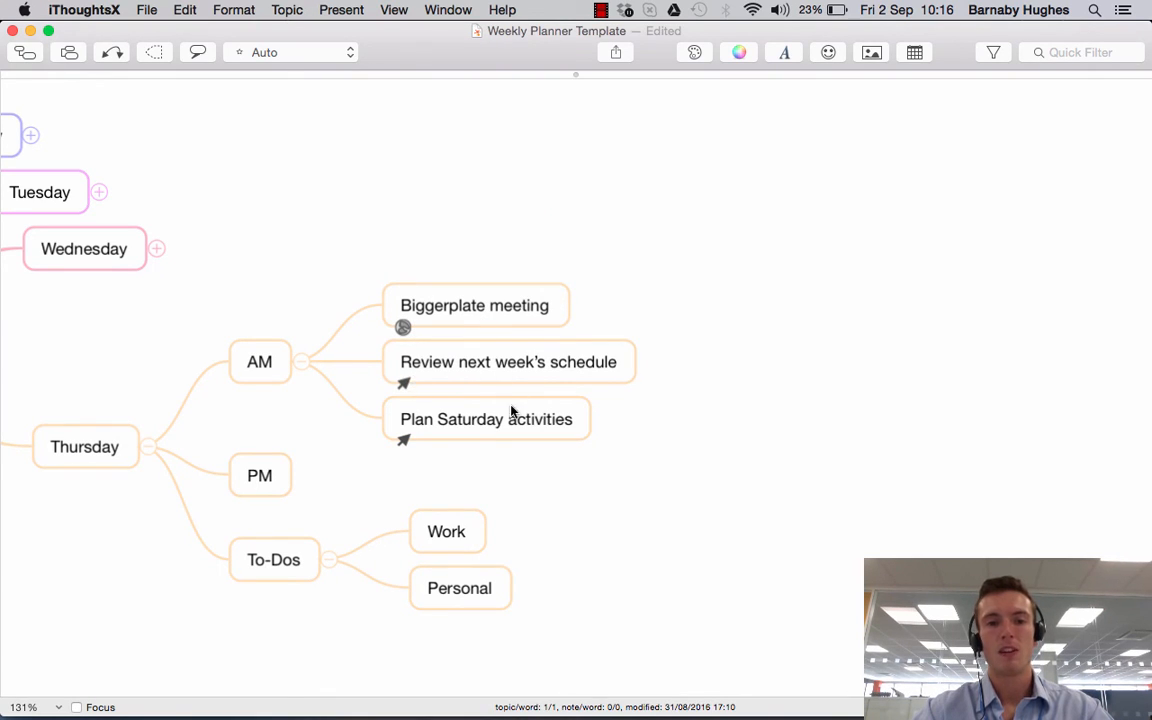
{"action": "mouse_move", "coordinate": [405, 445]}
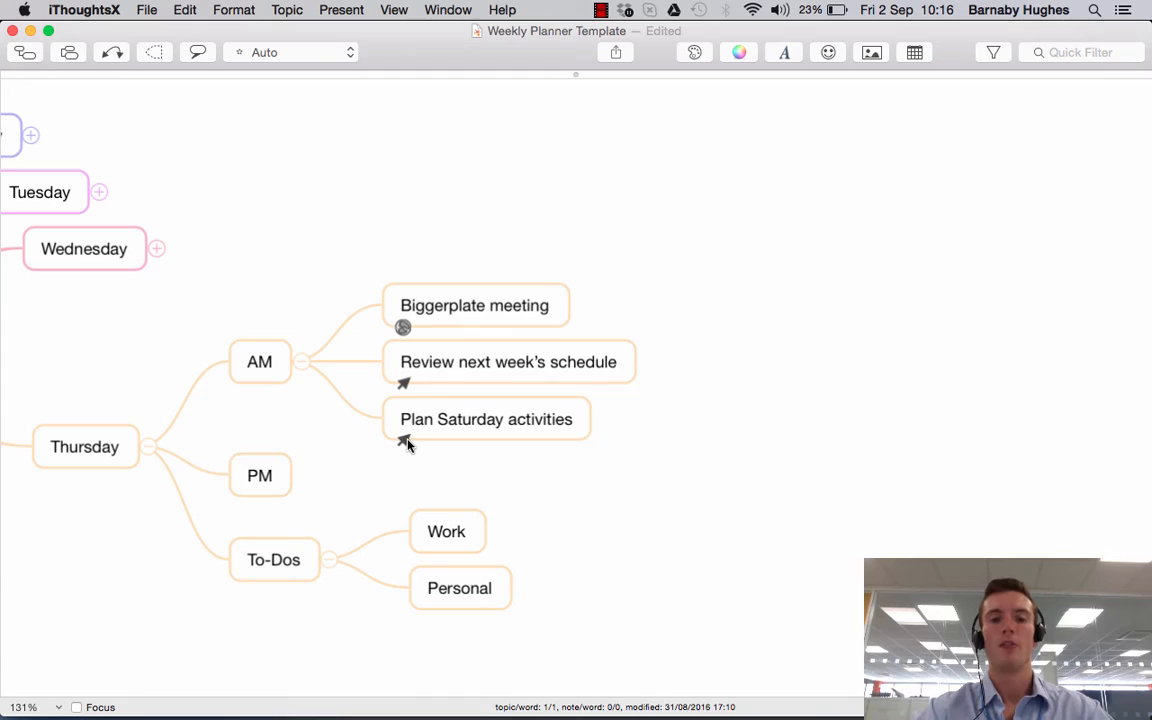